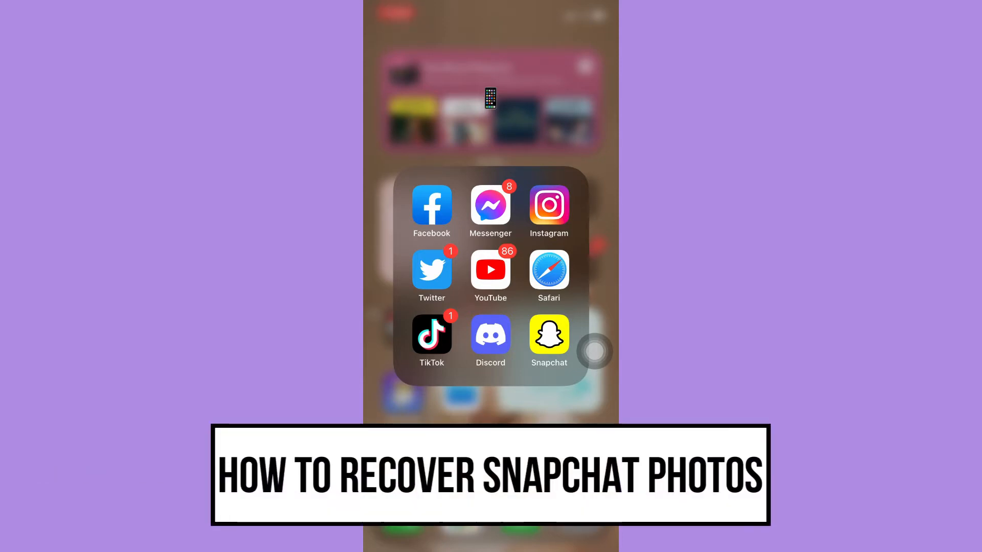
- Launch Snapchat, open Settings from the profile, and scroll down to Account Actions
{"action": "left_click", "coordinate": [547, 335]}
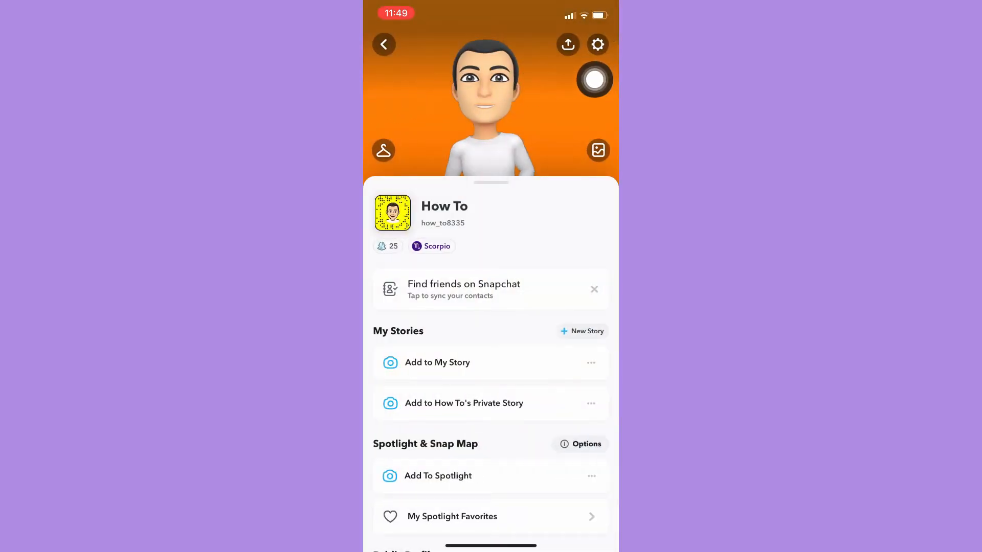
{"action": "left_click", "coordinate": [597, 45]}
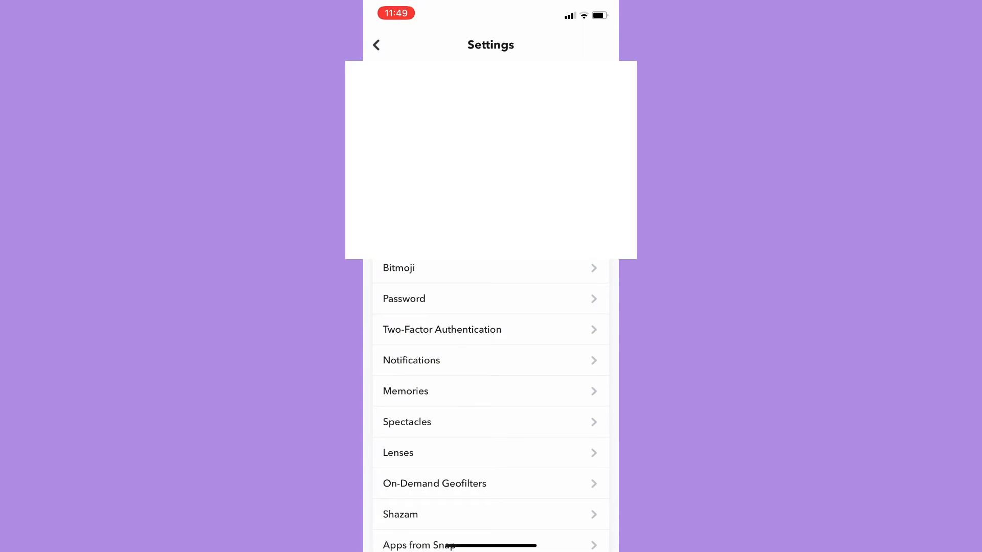
{"action": "scroll", "scroll_direction": "down", "scroll_amount": 3}
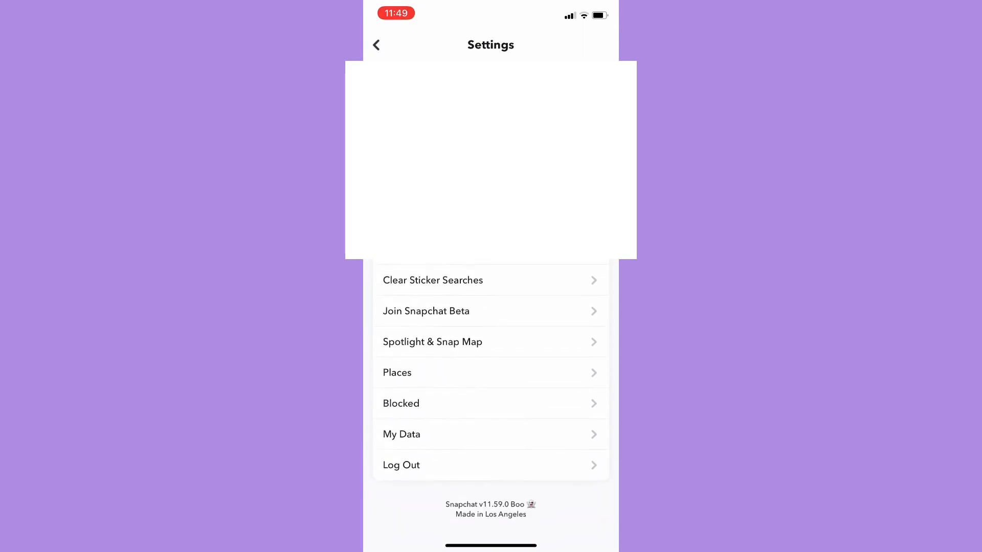
{"action": "scroll", "scroll_direction": "down", "scroll_amount": 3}
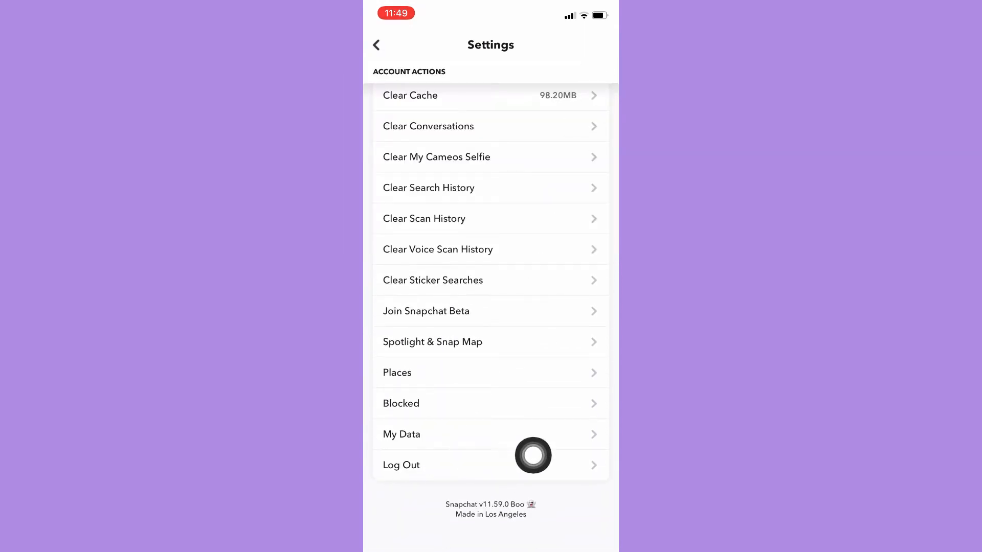
- Submit a download request for account data from the My Data page
{"action": "left_click", "coordinate": [401, 434]}
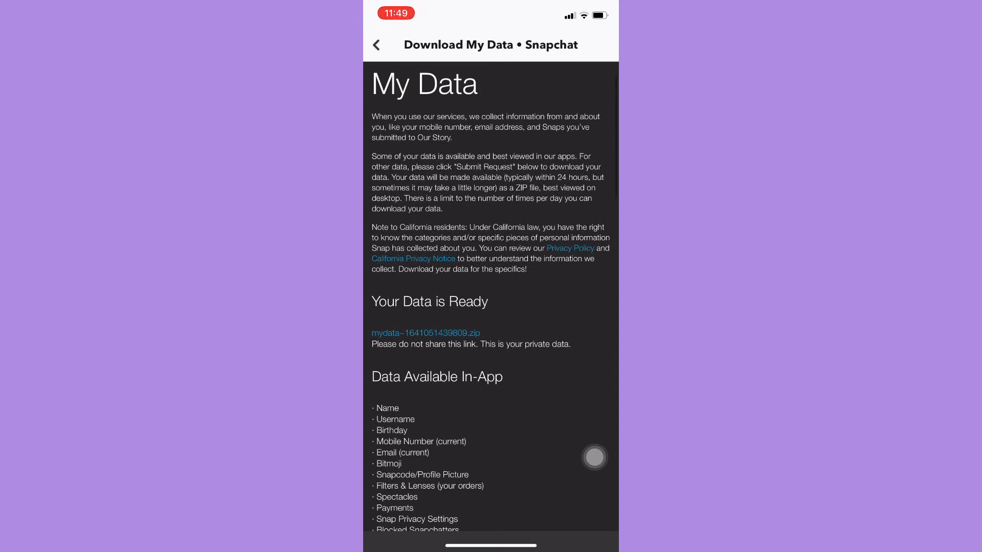
{"action": "scroll", "scroll_direction": "down", "scroll_amount": 3}
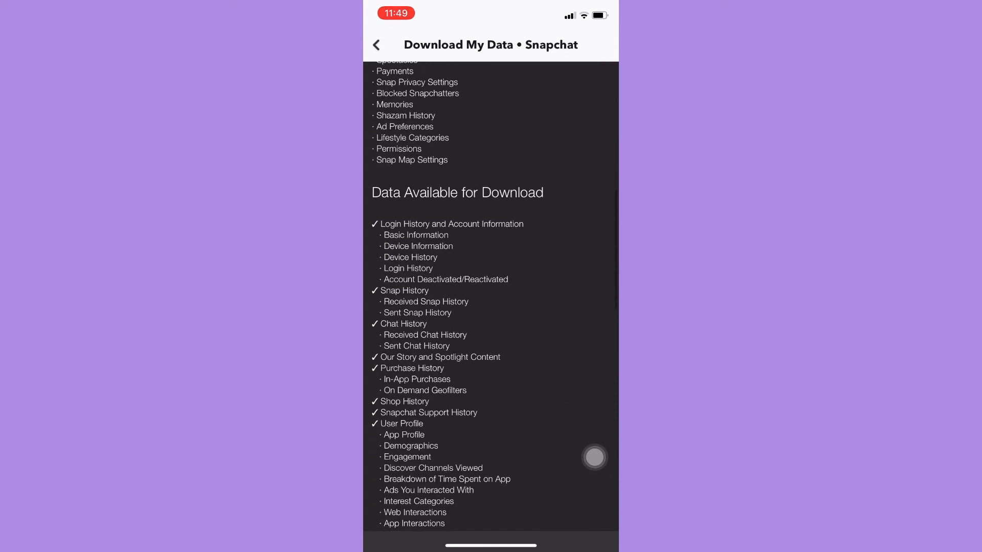
{"action": "scroll", "scroll_direction": "down", "scroll_amount": 3}
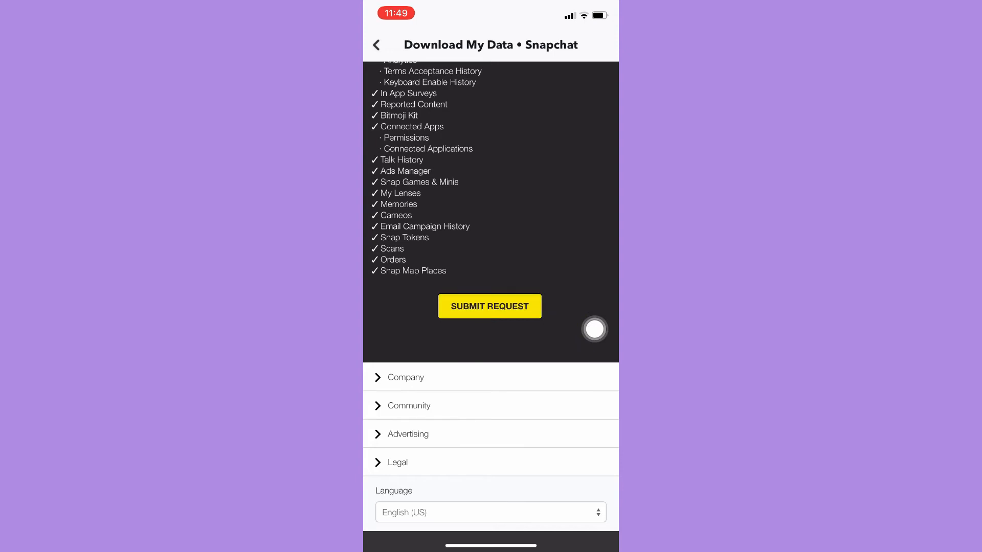
{"action": "left_click", "coordinate": [489, 306]}
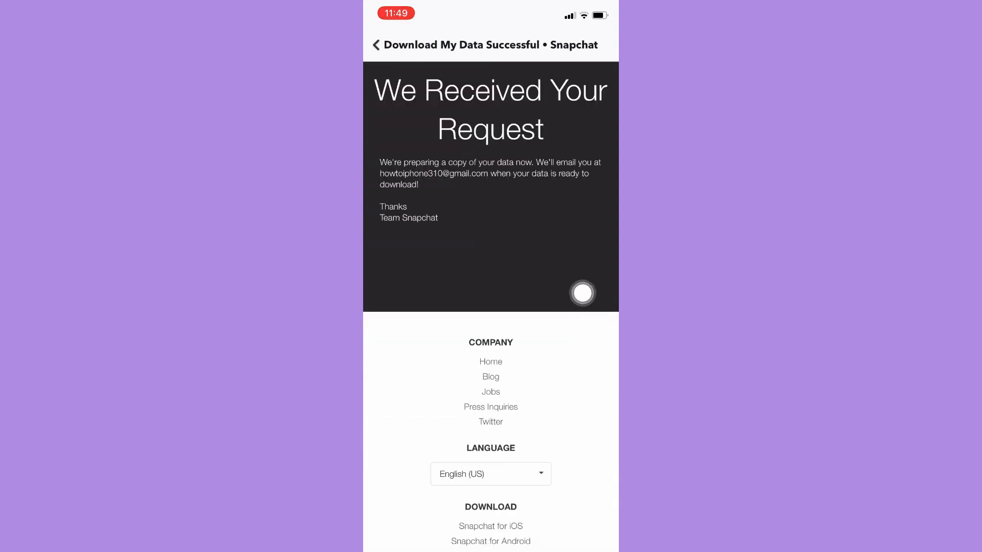